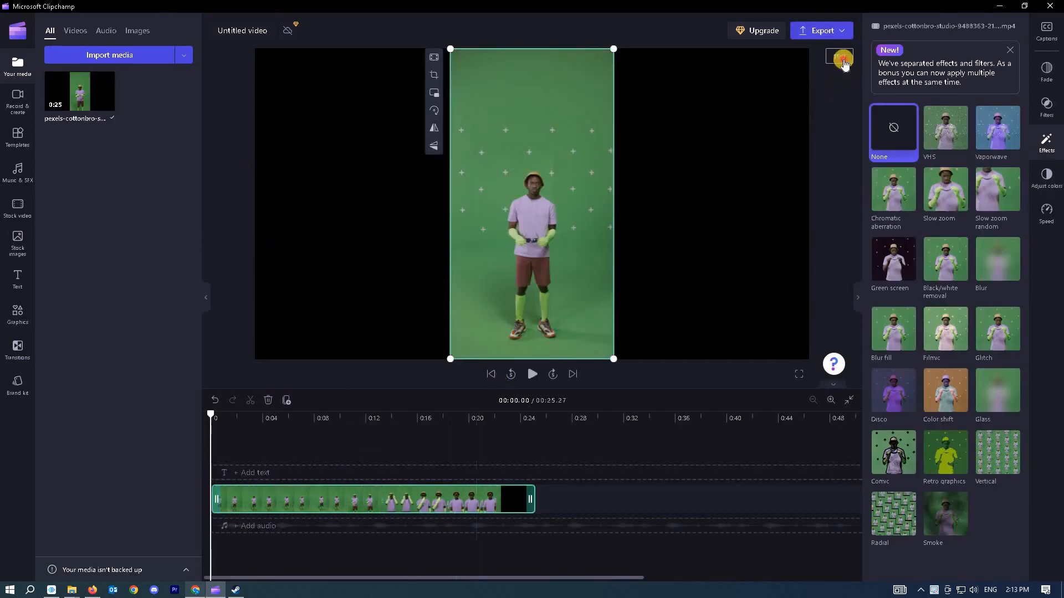
- Change the project aspect ratio from the preview's ratio menu to portrait 9:16
{"action": "left_click", "coordinate": [840, 58]}
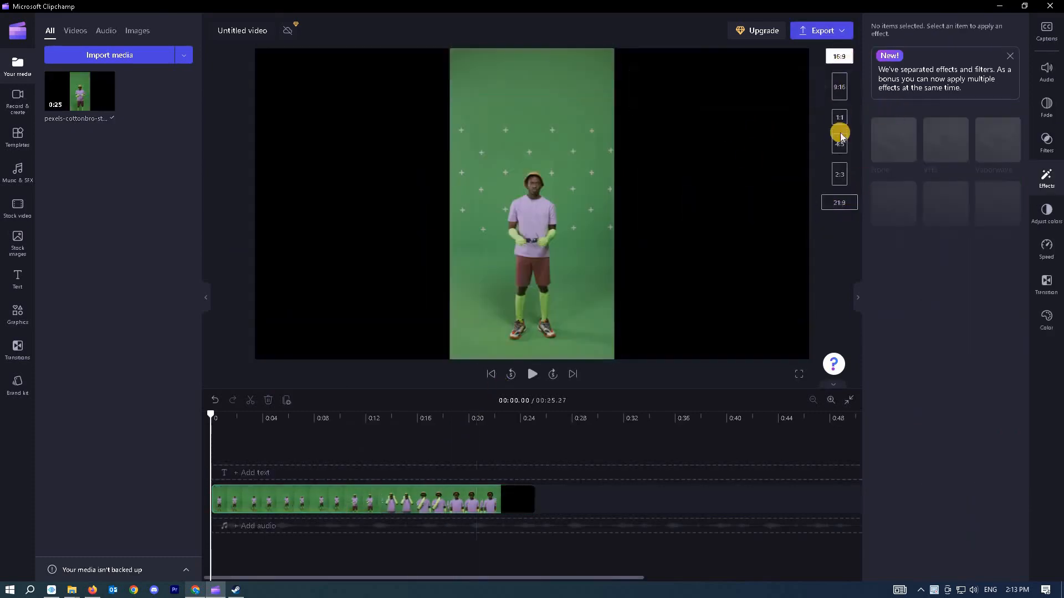
{"action": "left_click", "coordinate": [840, 86]}
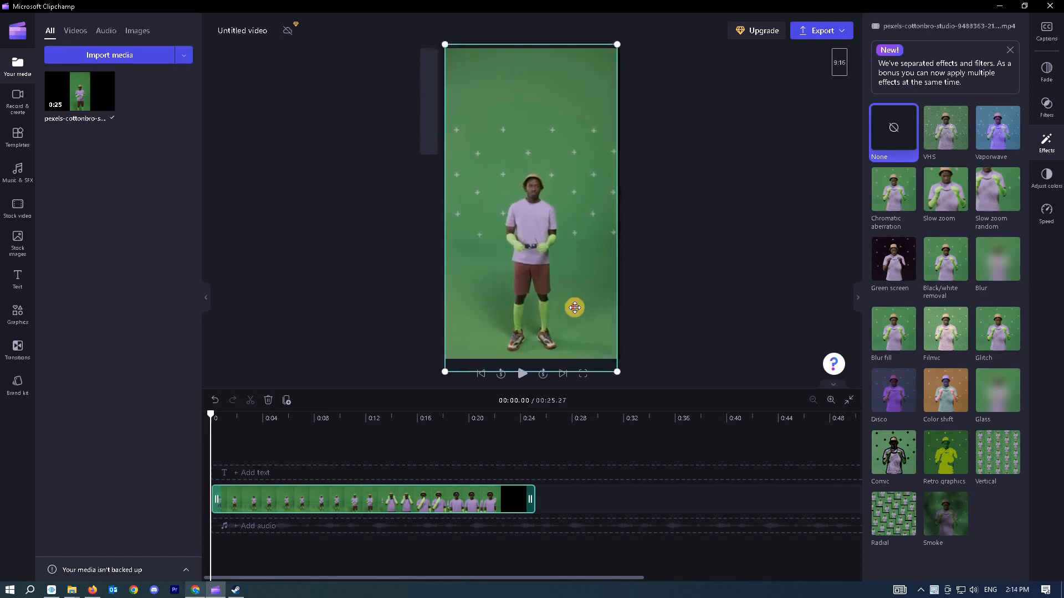
{"action": "left_click", "coordinate": [606, 175]}
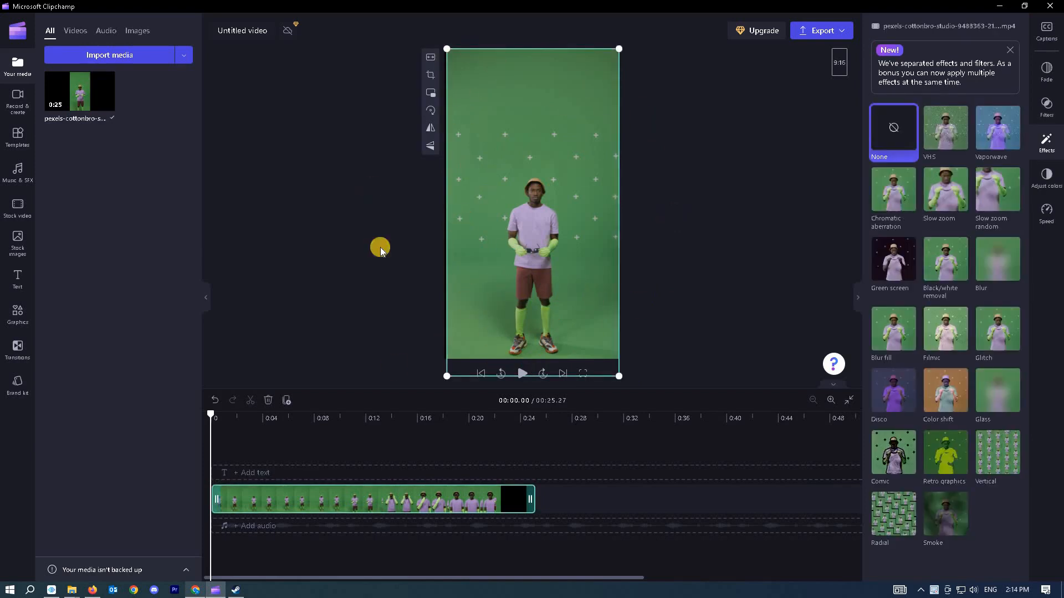
{"action": "mouse_move", "coordinate": [612, 77]}
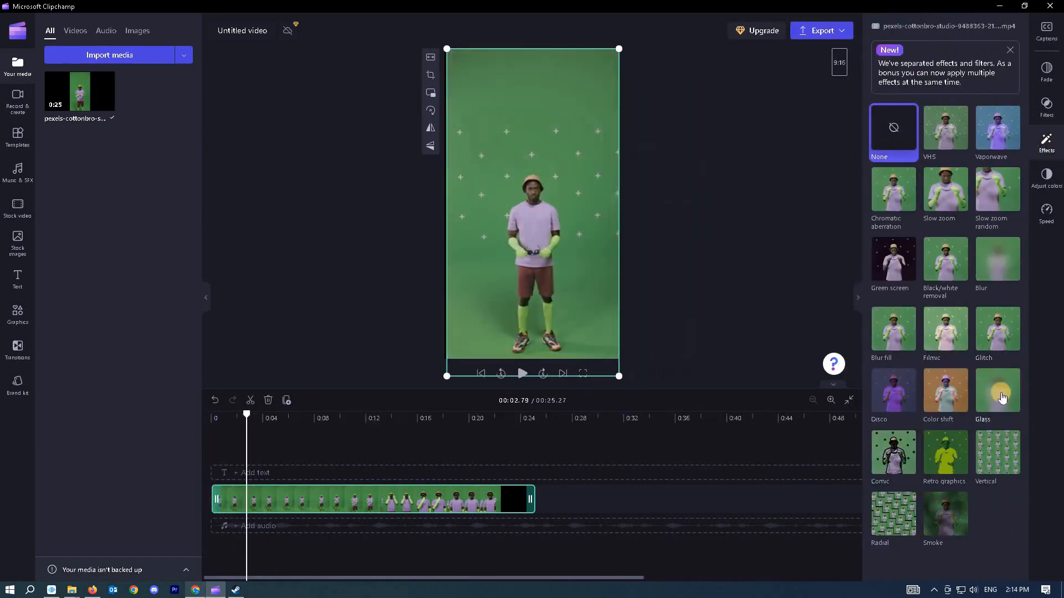
{"action": "left_click", "coordinate": [892, 259]}
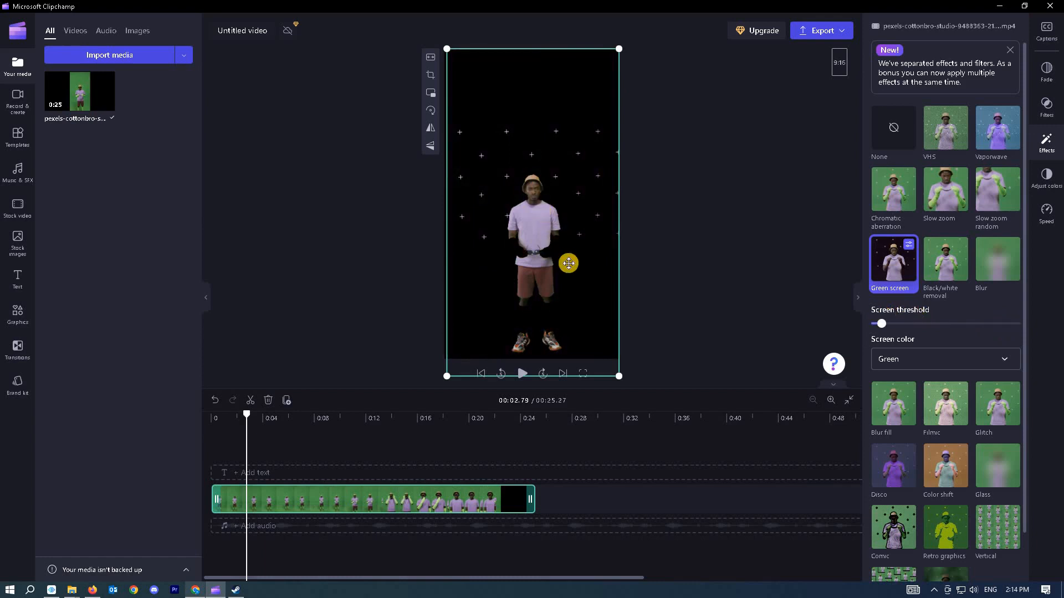
{"action": "mouse_move", "coordinate": [852, 315]}
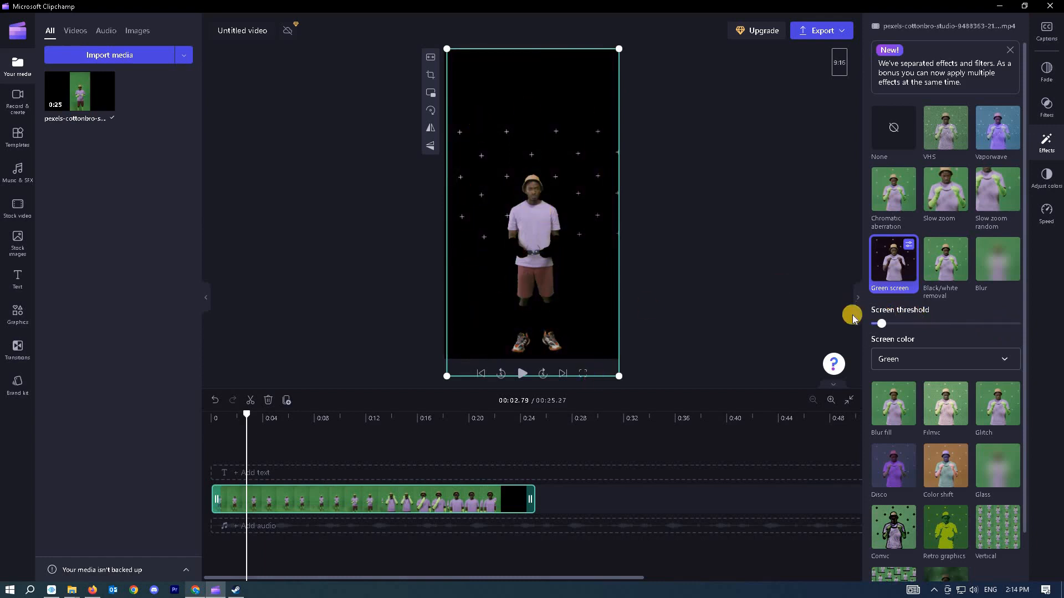